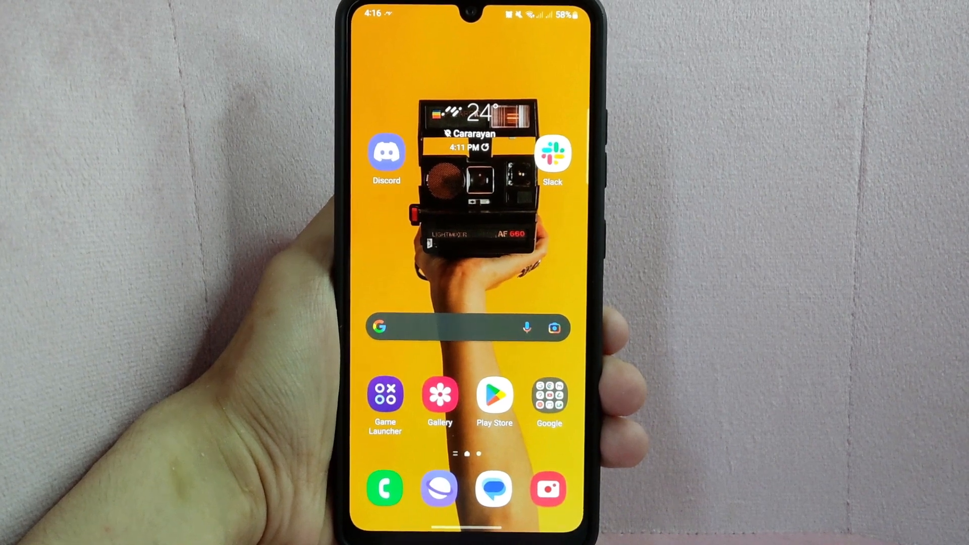
Step: Launch Slack and search the MARKi workspace for "archived" content
click(551, 153)
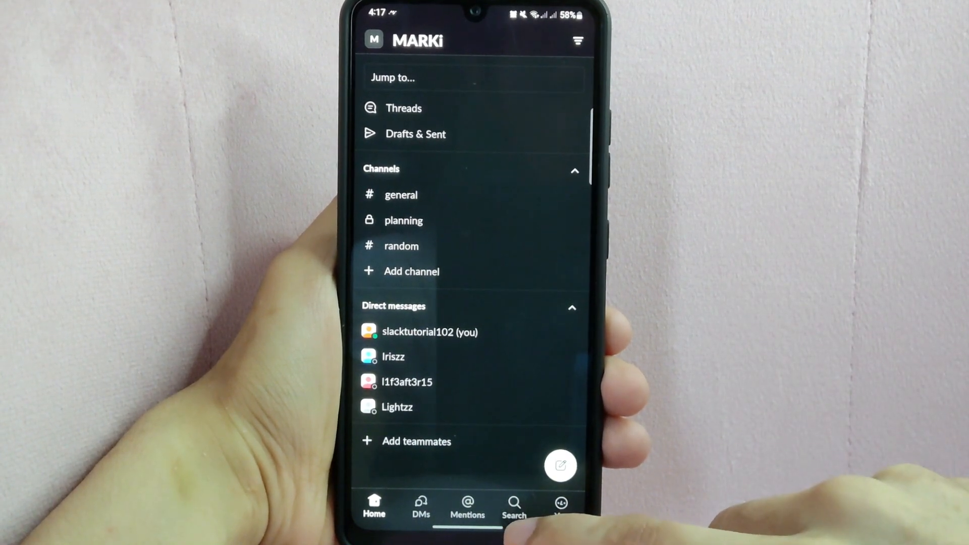
click(514, 507)
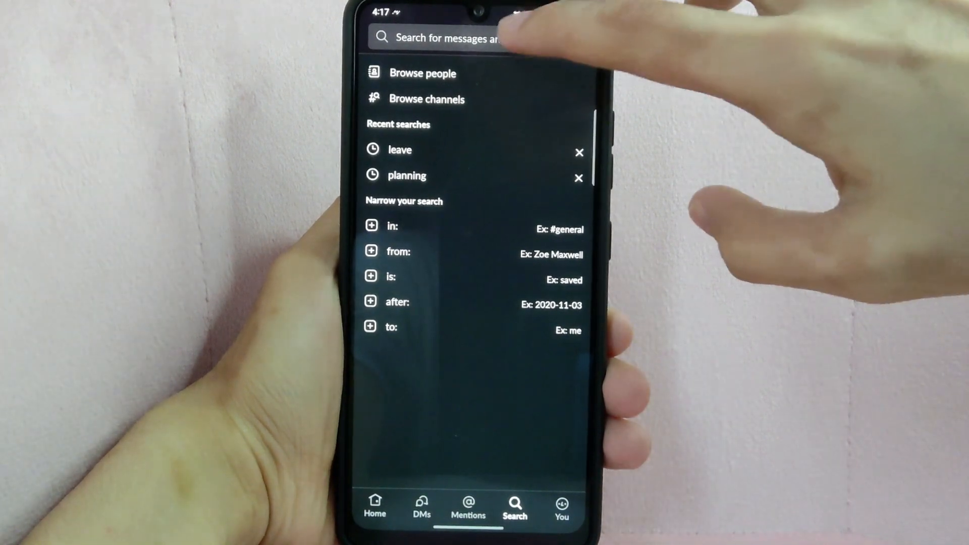
text(archiv)
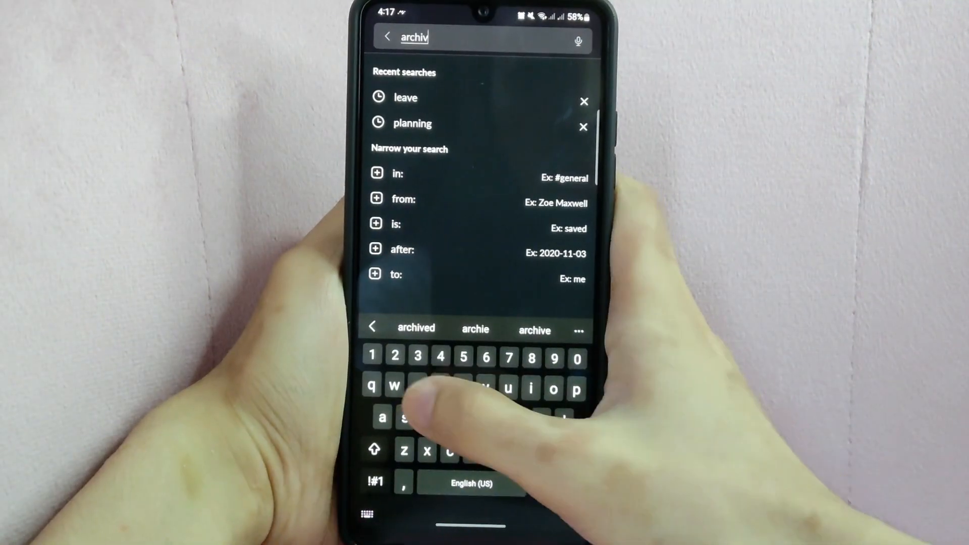
click(415, 328)
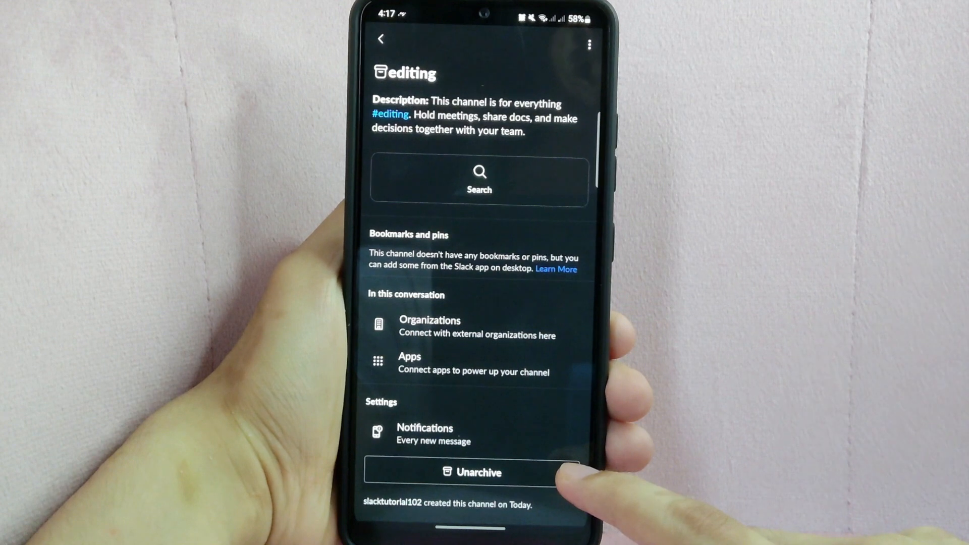
Step: Unarchive the #editing channel and confirm the restore
click(479, 472)
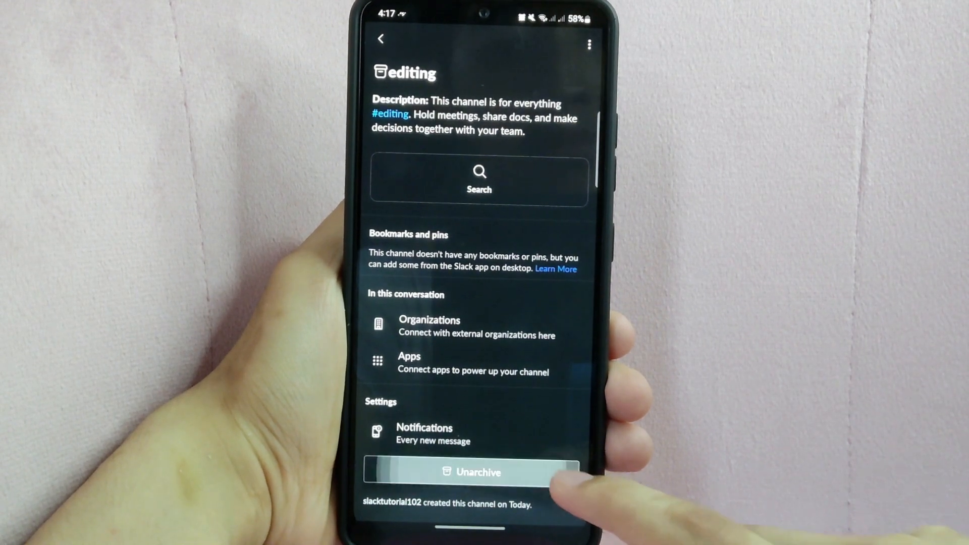
click(479, 471)
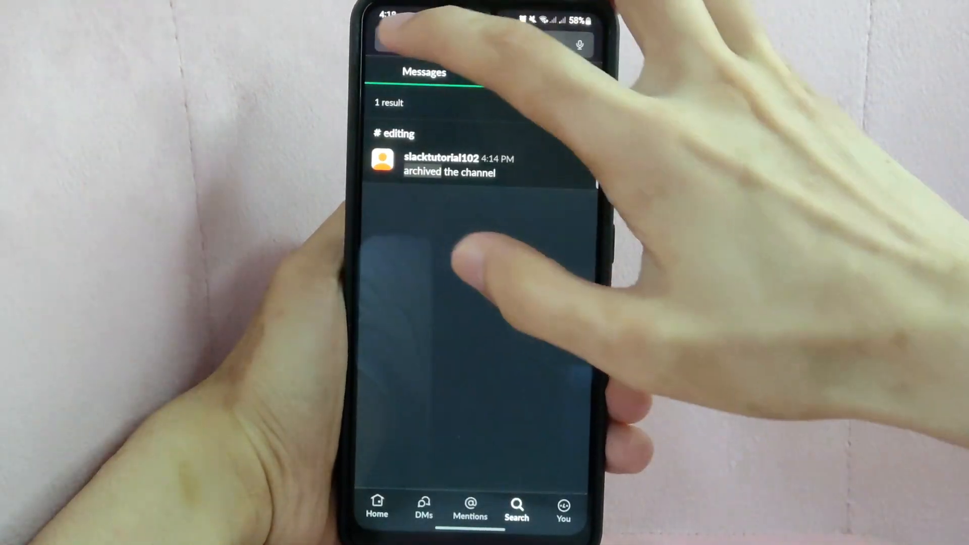
Step: Return to the MARKi channel list and open the restored #editing conversation
click(433, 37)
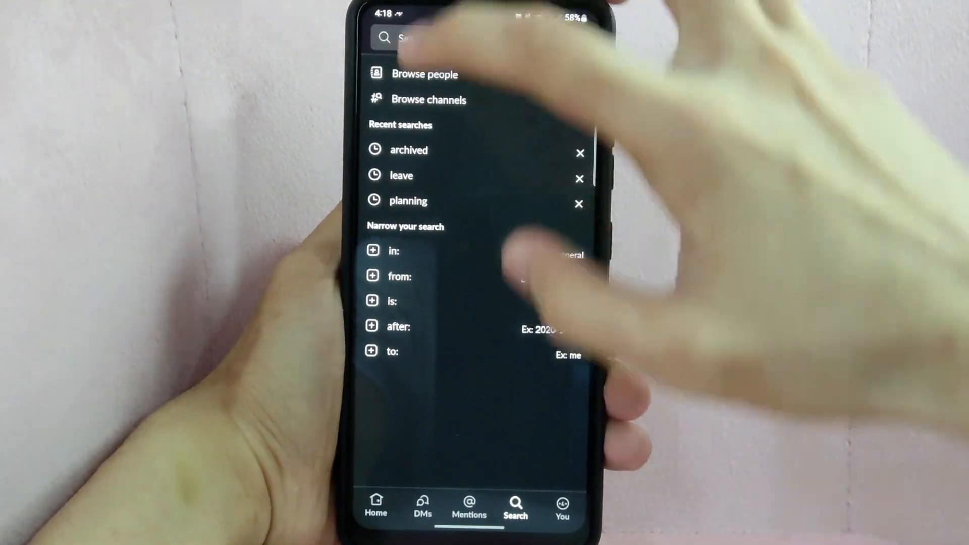
click(376, 504)
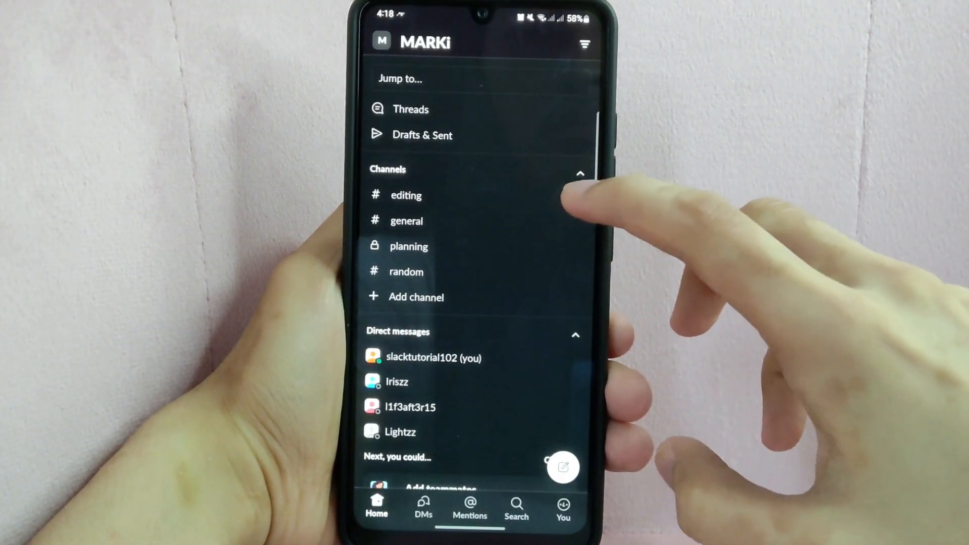
click(406, 195)
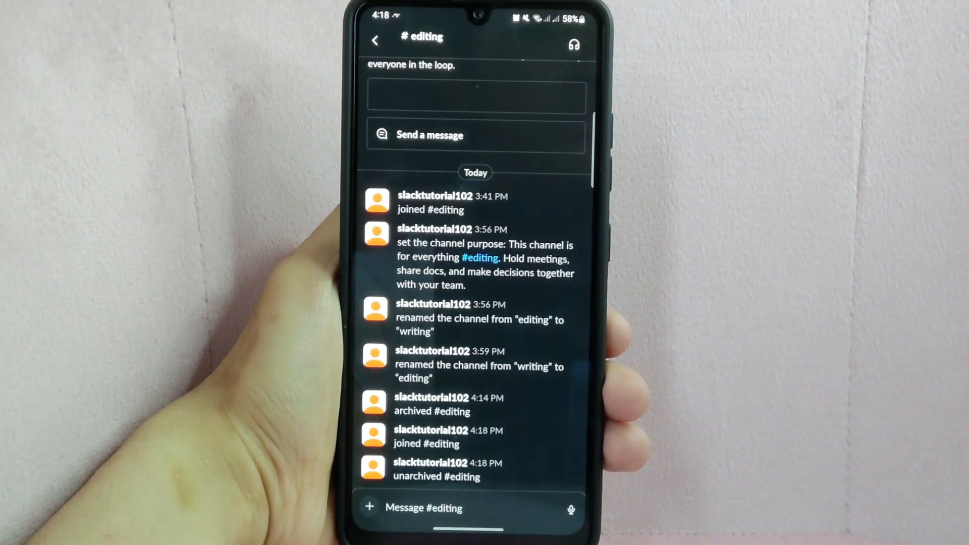